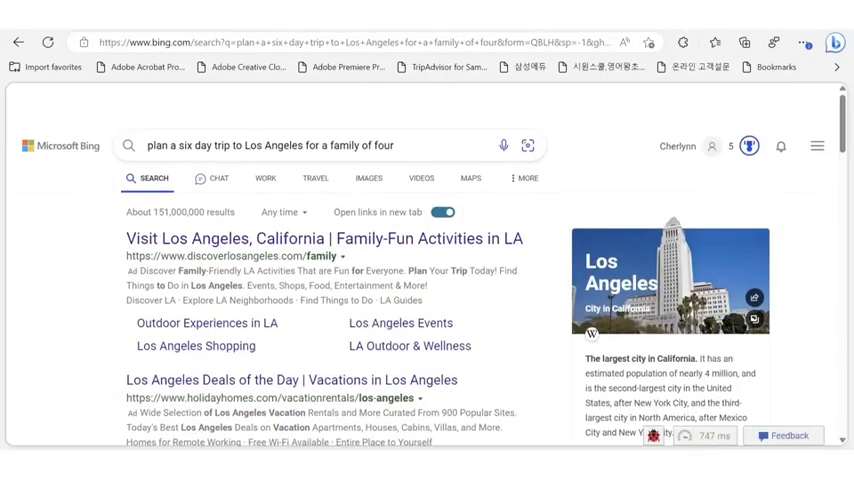
Leave the Los Angeles family trip results via the Bing logo to reach the home page
left_click(218, 178)
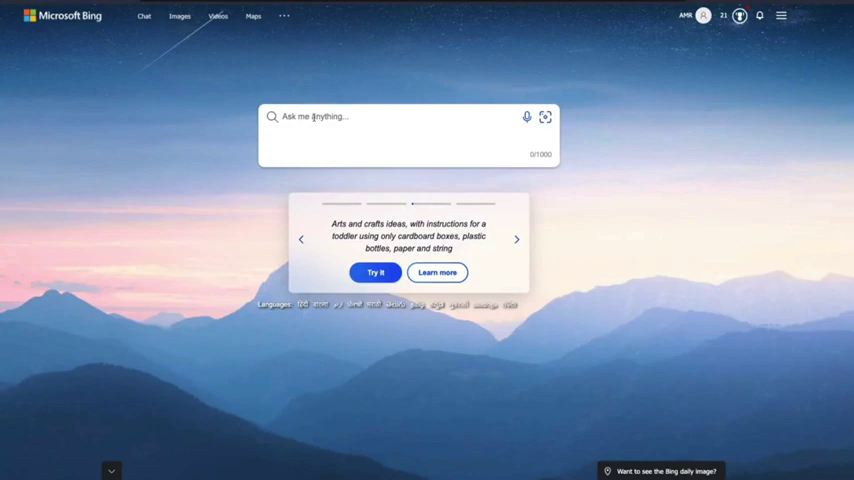
Enter the partial query 'Give me dinne' in the Bing home page prompt box
type("Give me dinne")
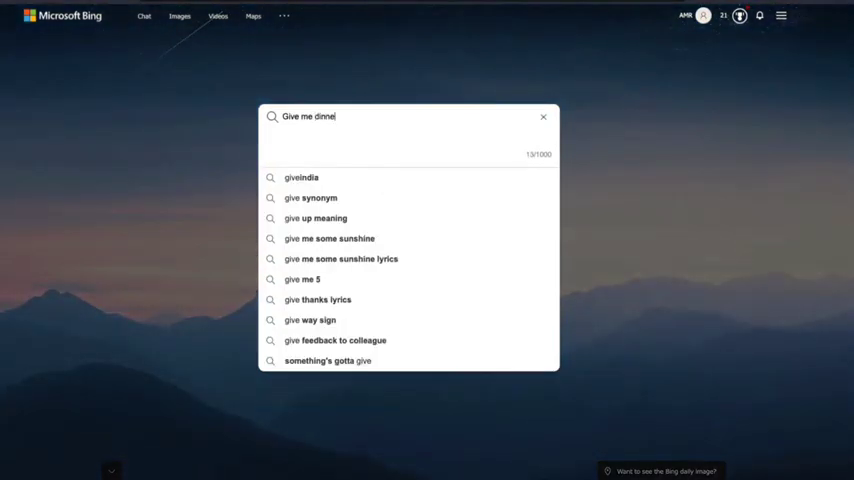
key("Return")
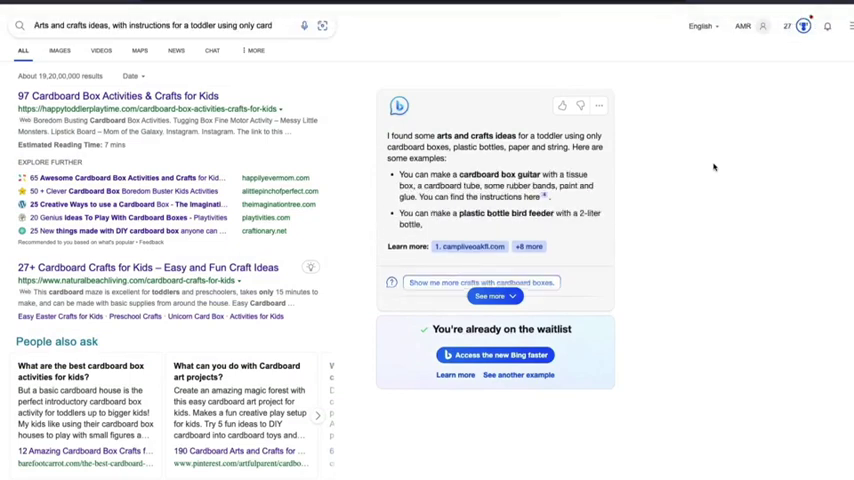
Expand the chat answer to show all three toddler crafts, including plastic bottle flowers
left_click(489, 296)
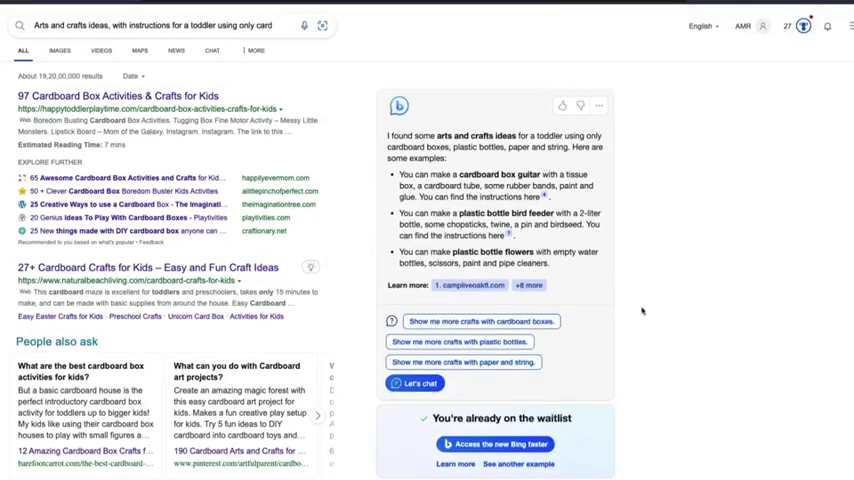